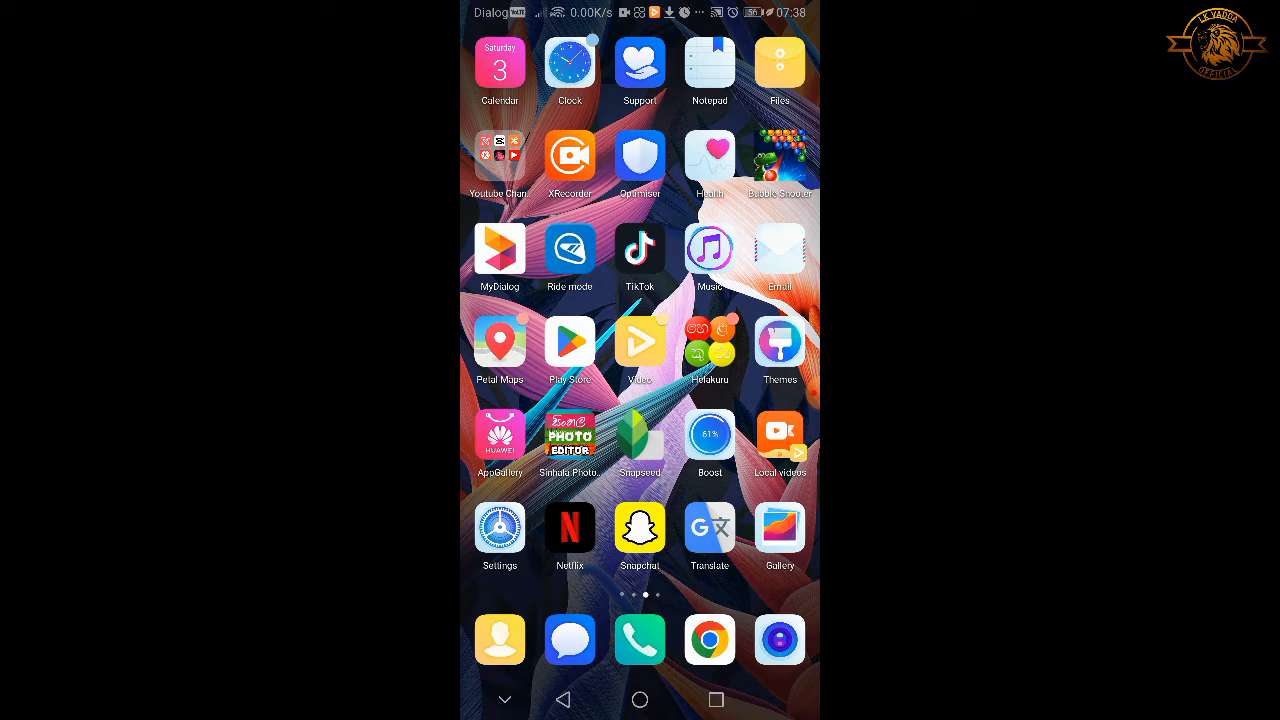
- Swipe across the home screens and launch the Phone dialer
scroll(left, 3)
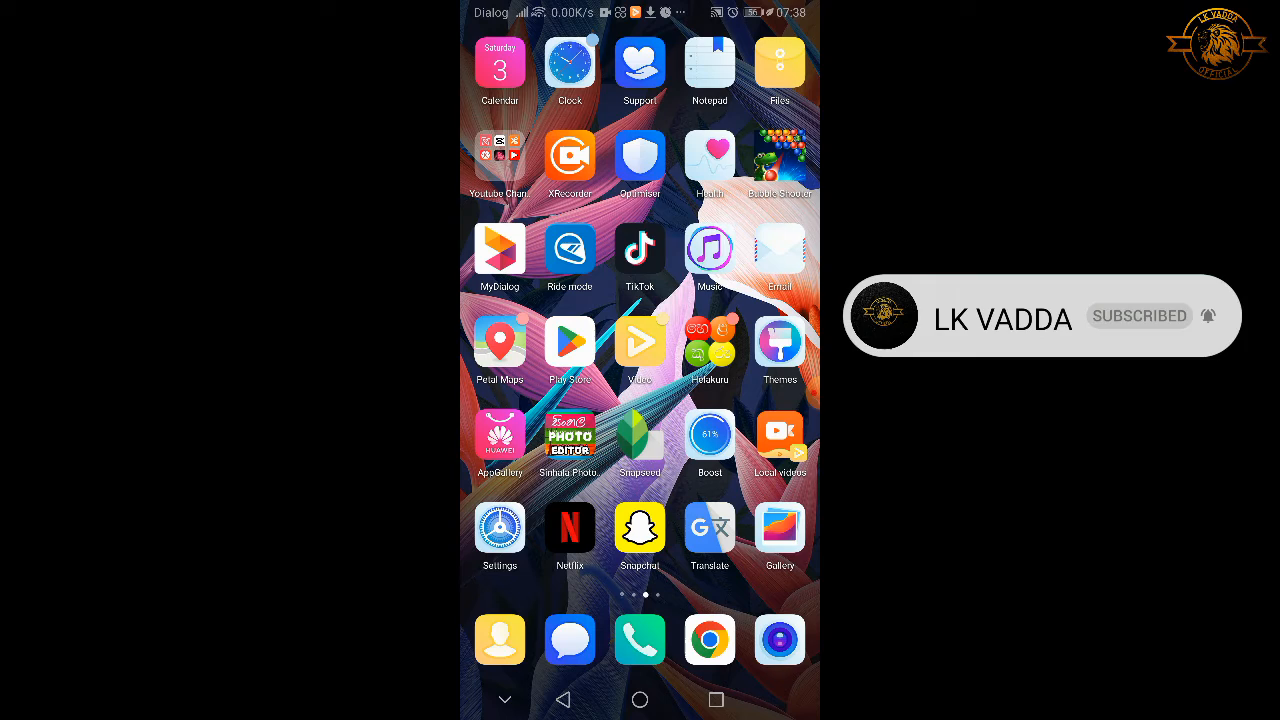
scroll(left, 3)
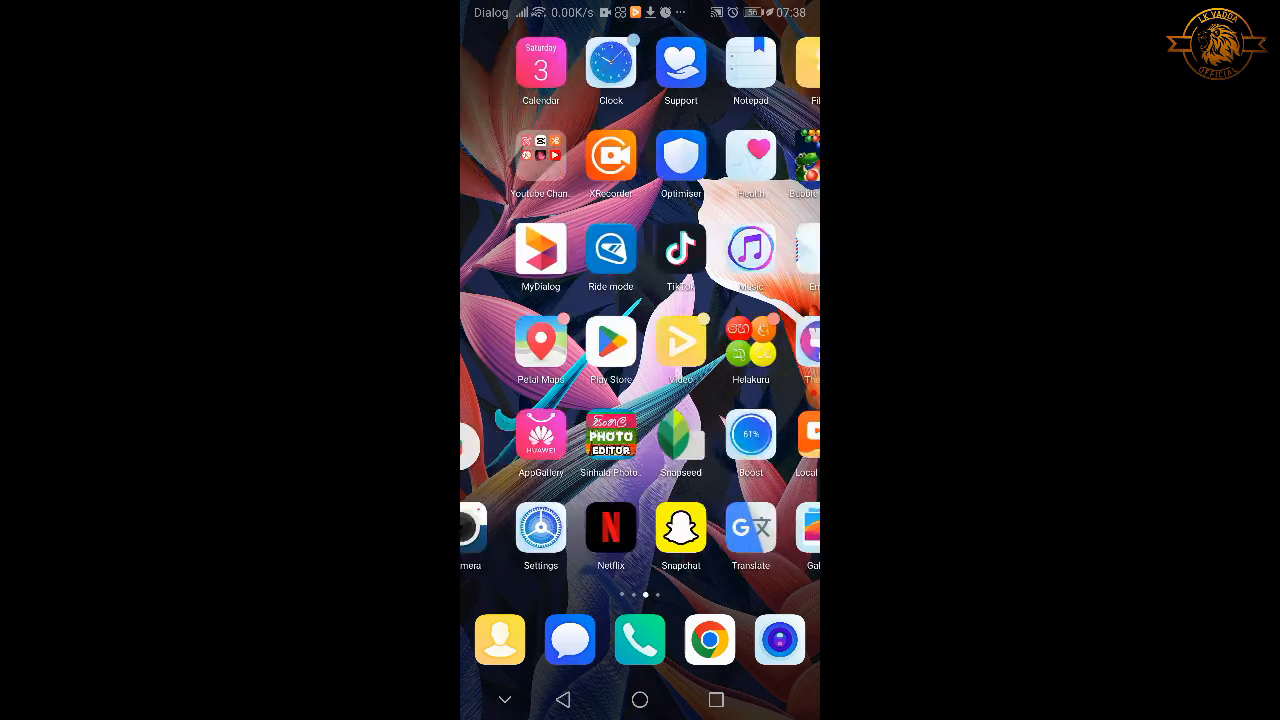
scroll(left, 3)
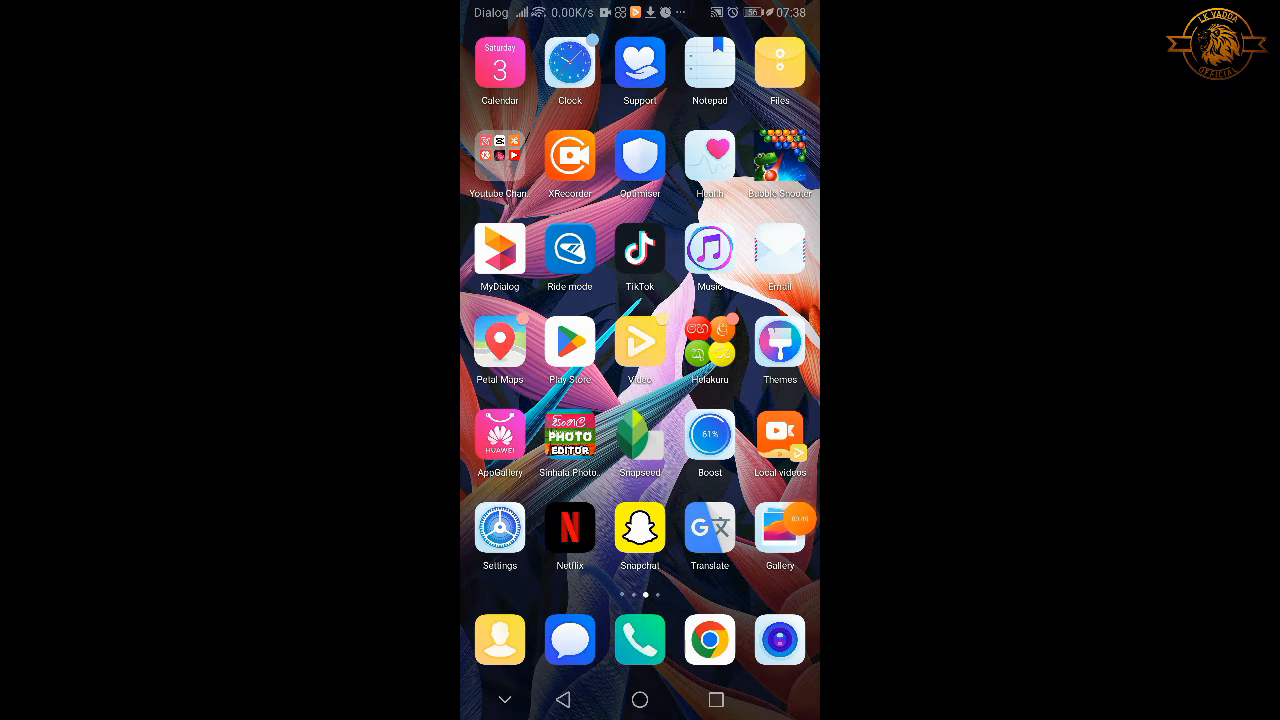
click(640, 640)
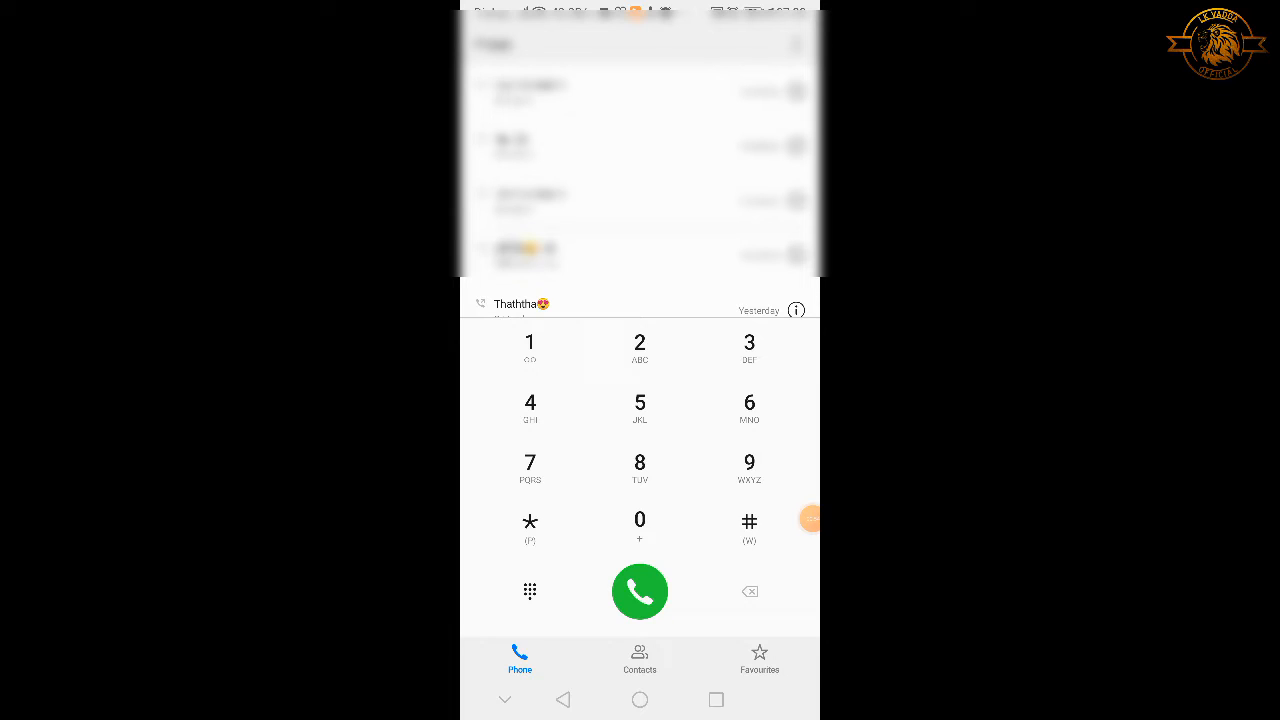
- Key in the full USSD code #678#3#9#1#1# on the dial pad without dialing it
click(748, 522)
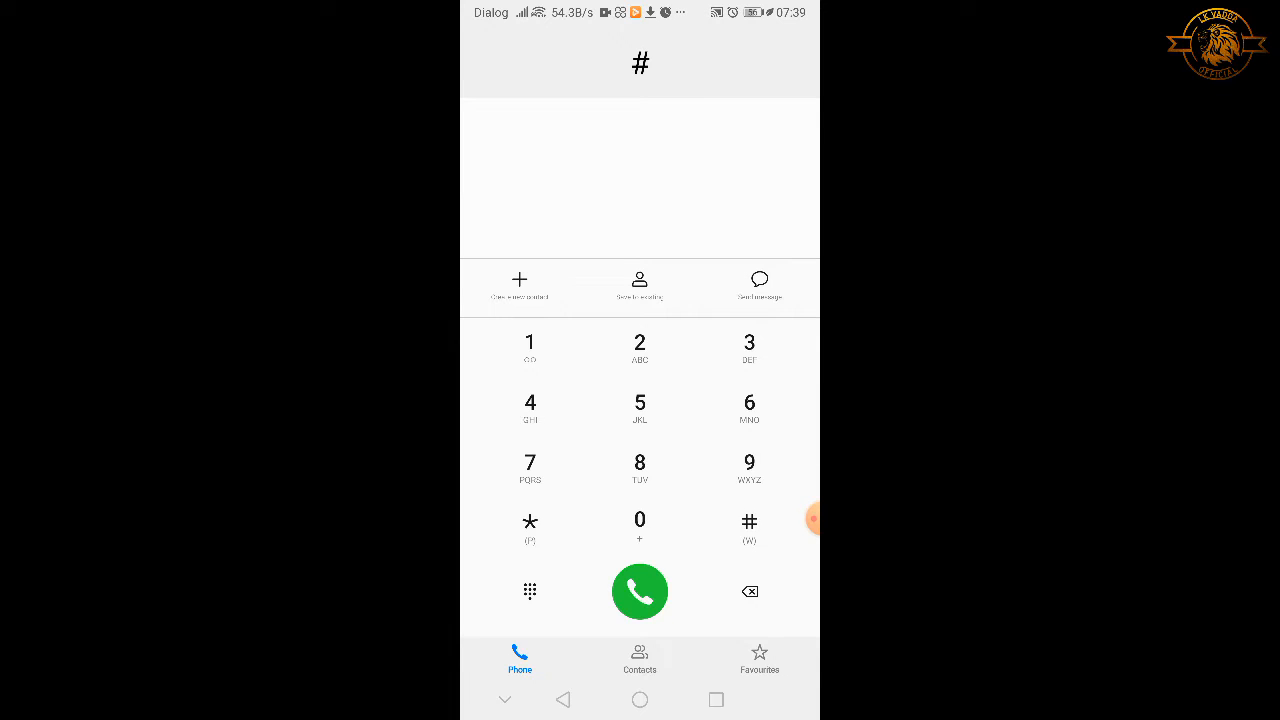
click(748, 402)
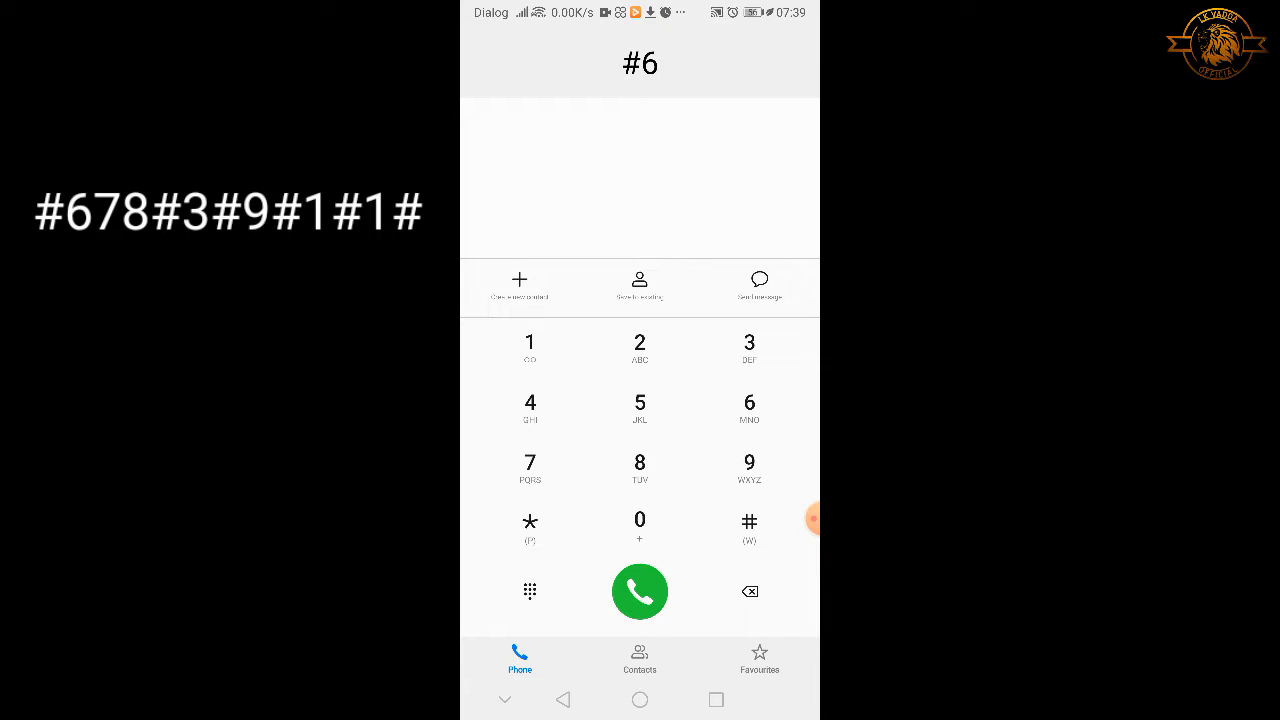
click(530, 464)
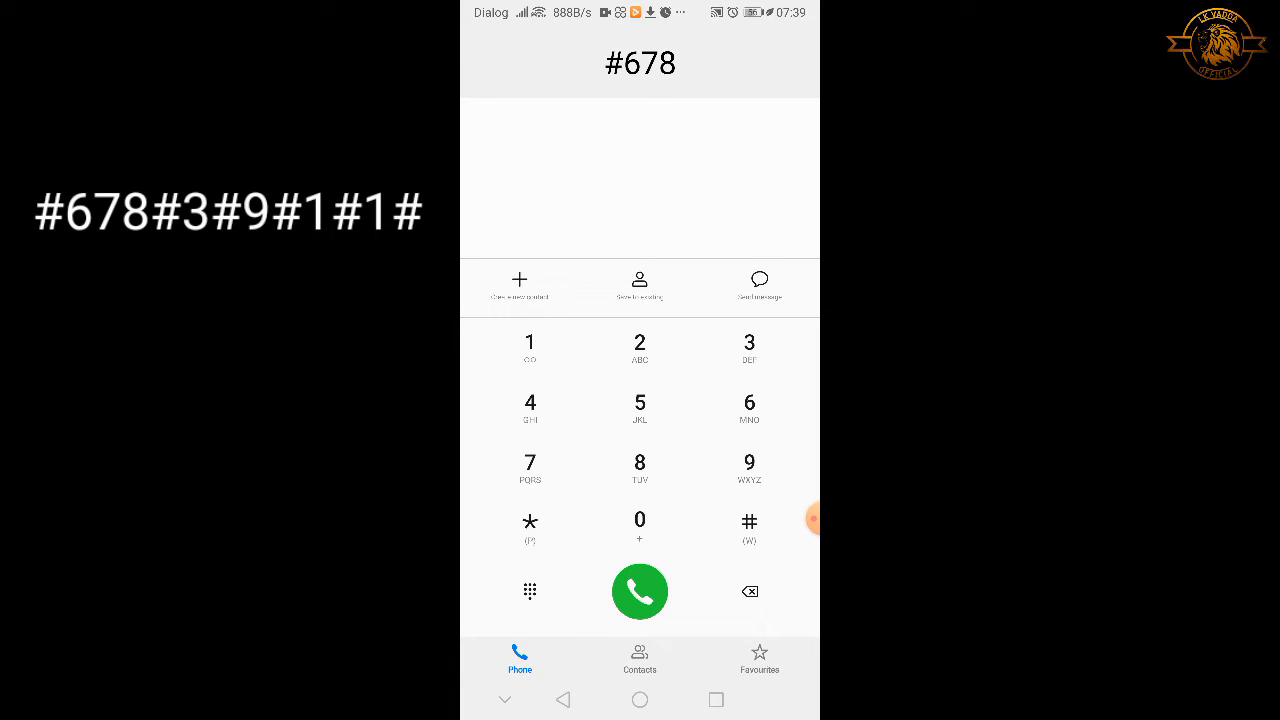
click(748, 522)
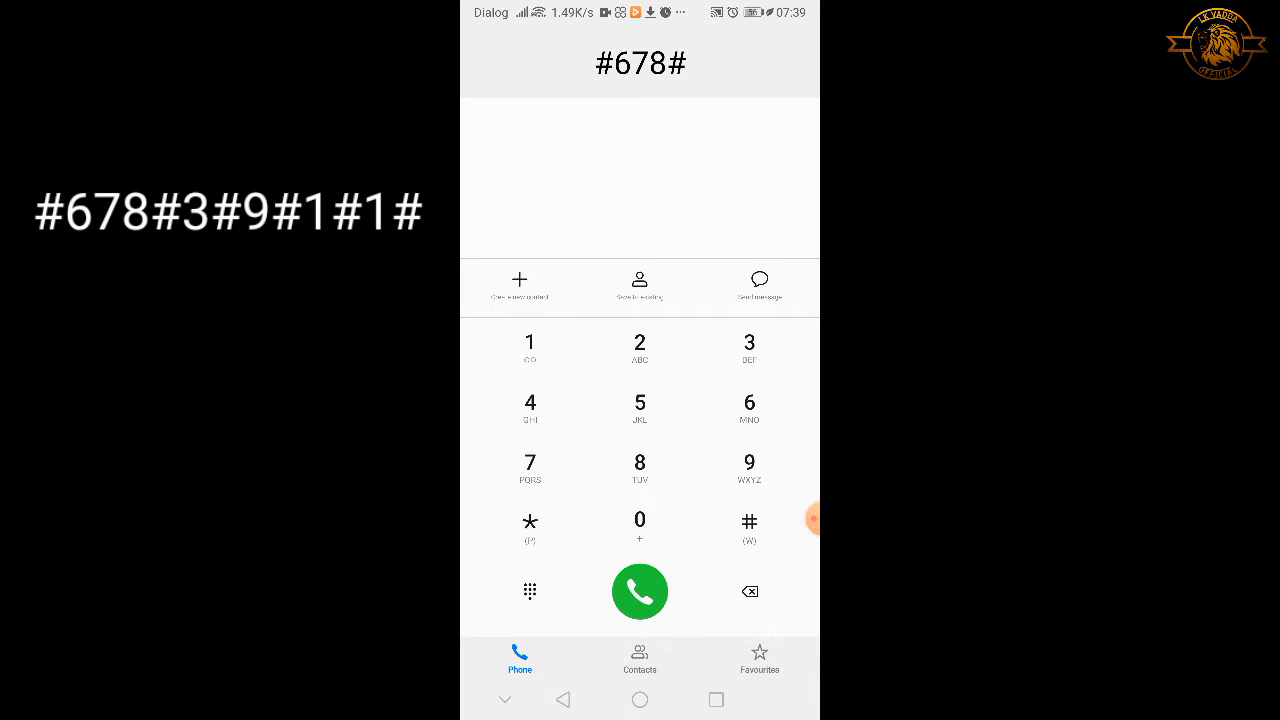
click(748, 342)
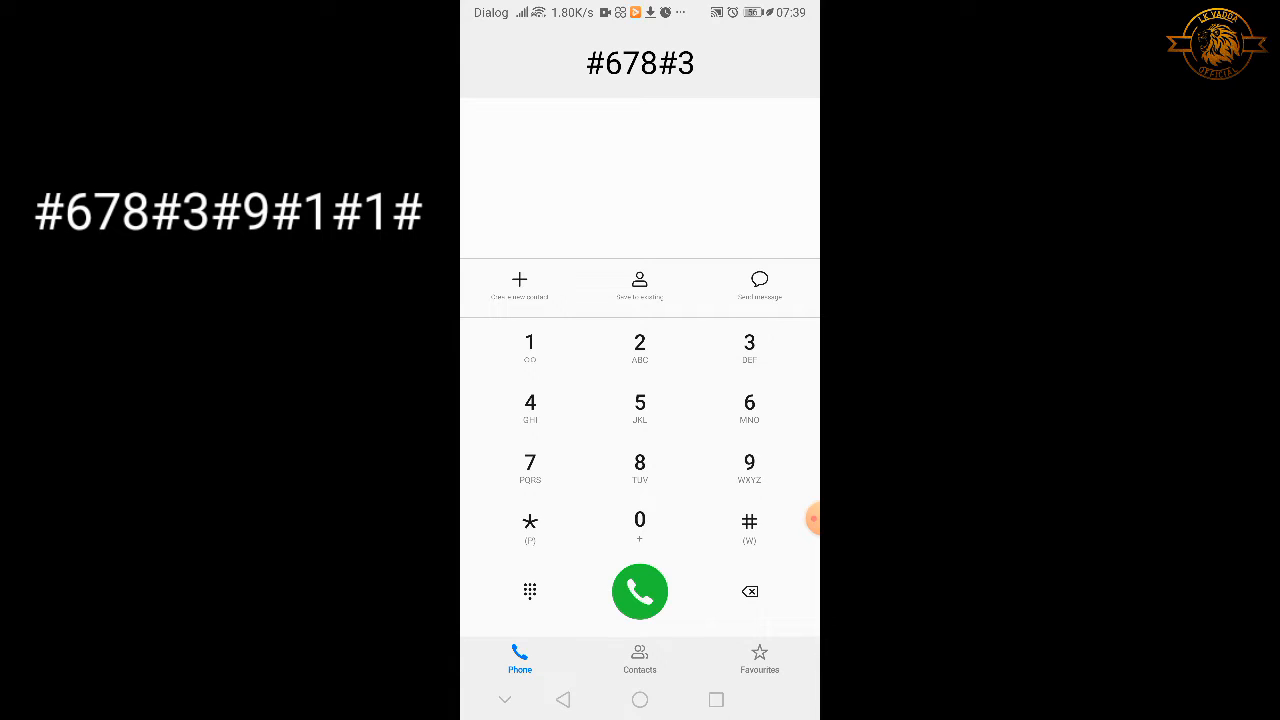
click(748, 520)
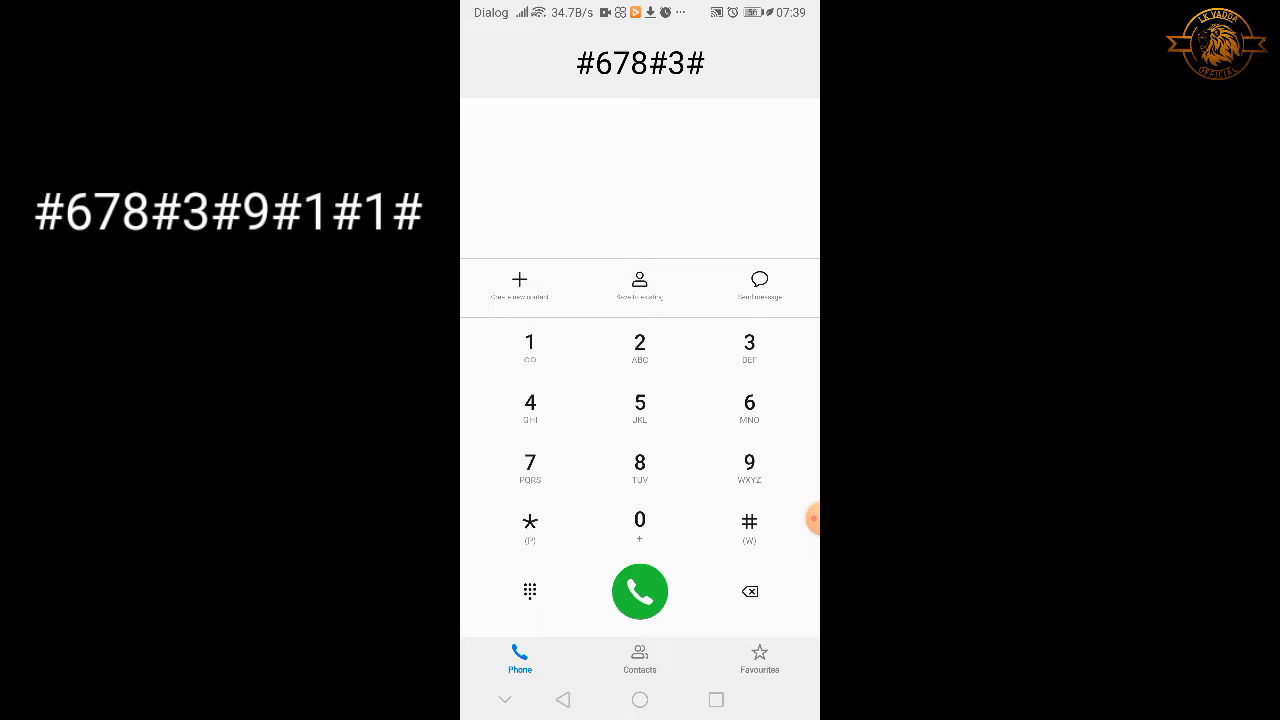
click(748, 464)
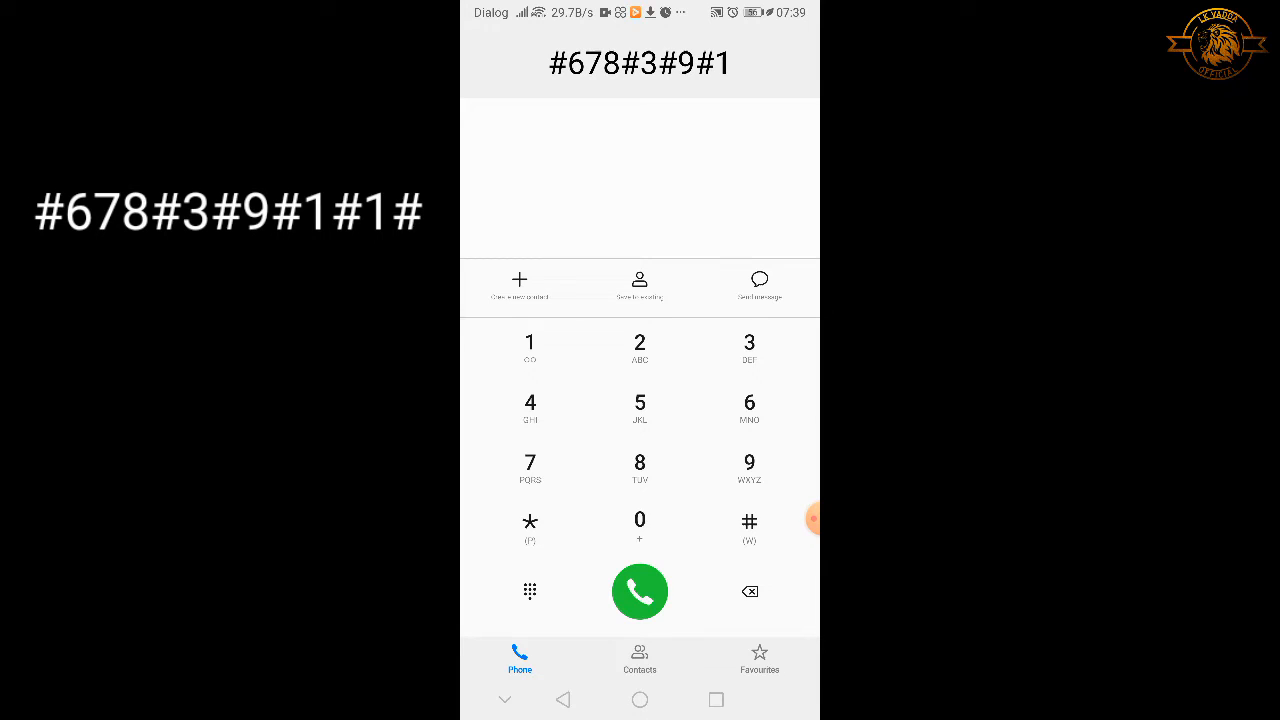
click(748, 522)
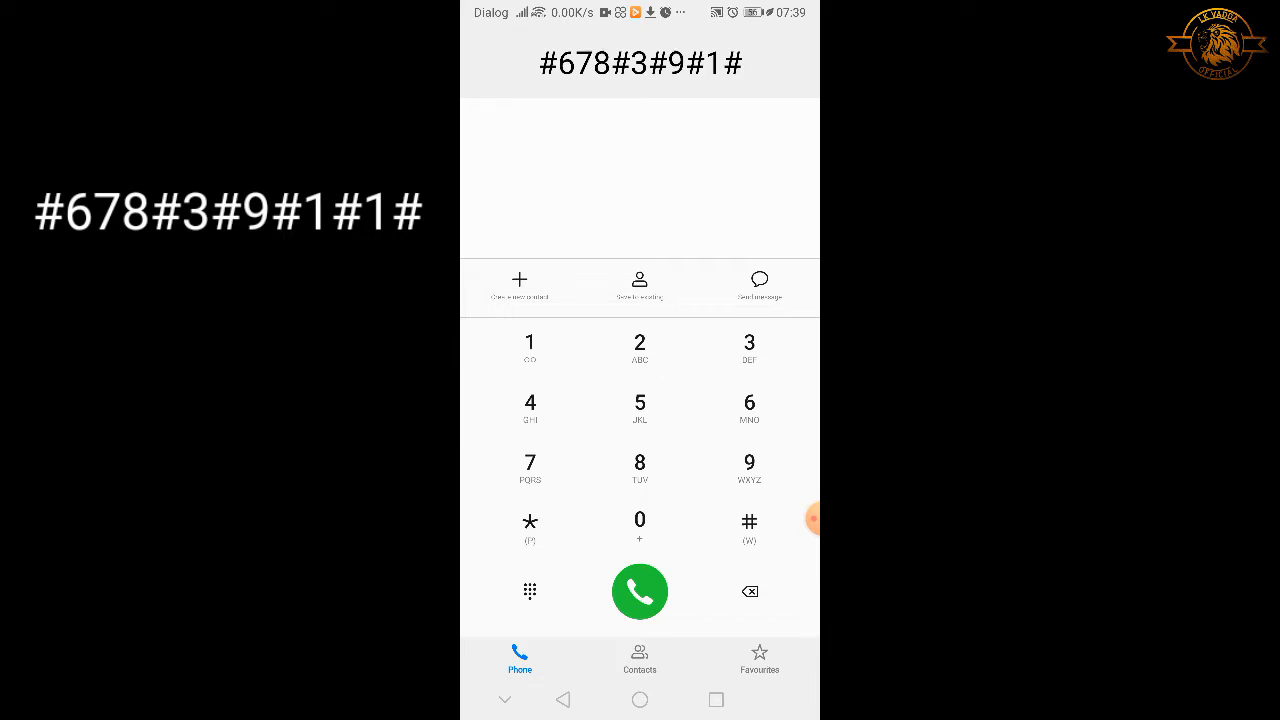
click(530, 340)
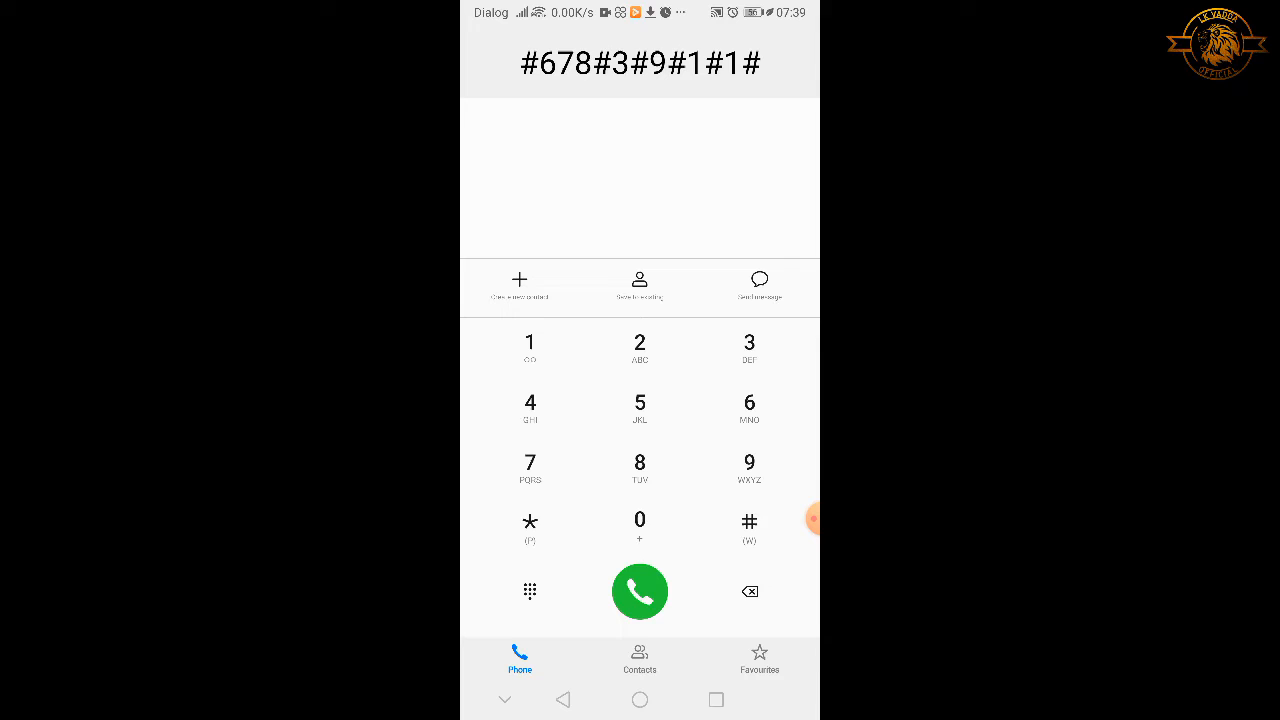
- Dial the code and acknowledge the Activation Successful message with OK
click(640, 592)
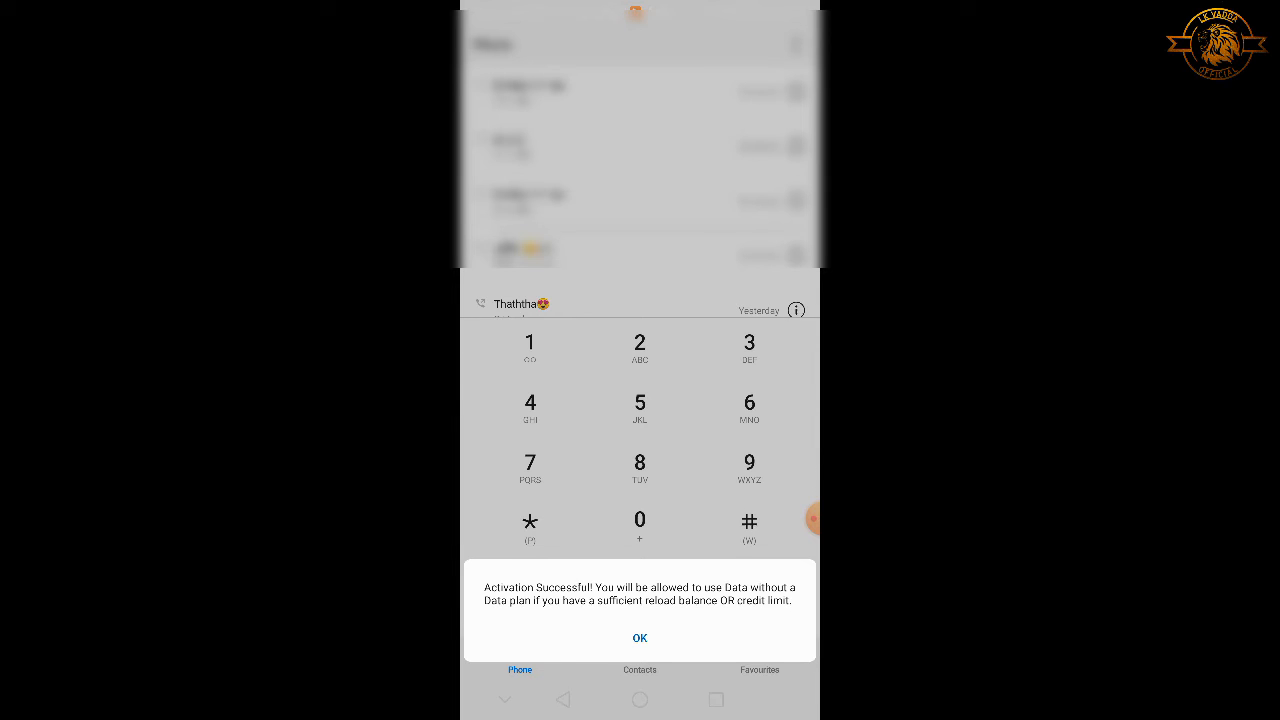
click(640, 638)
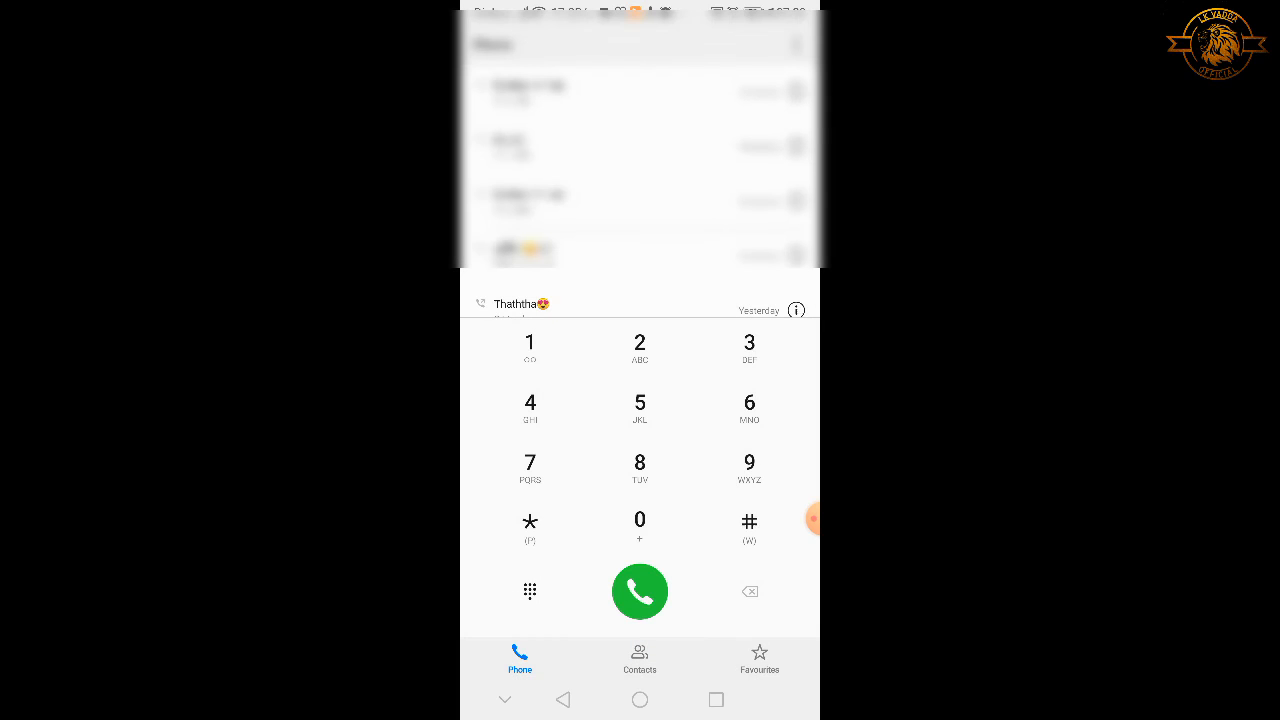
- Return to the home screen app grid from the dialer
click(640, 700)
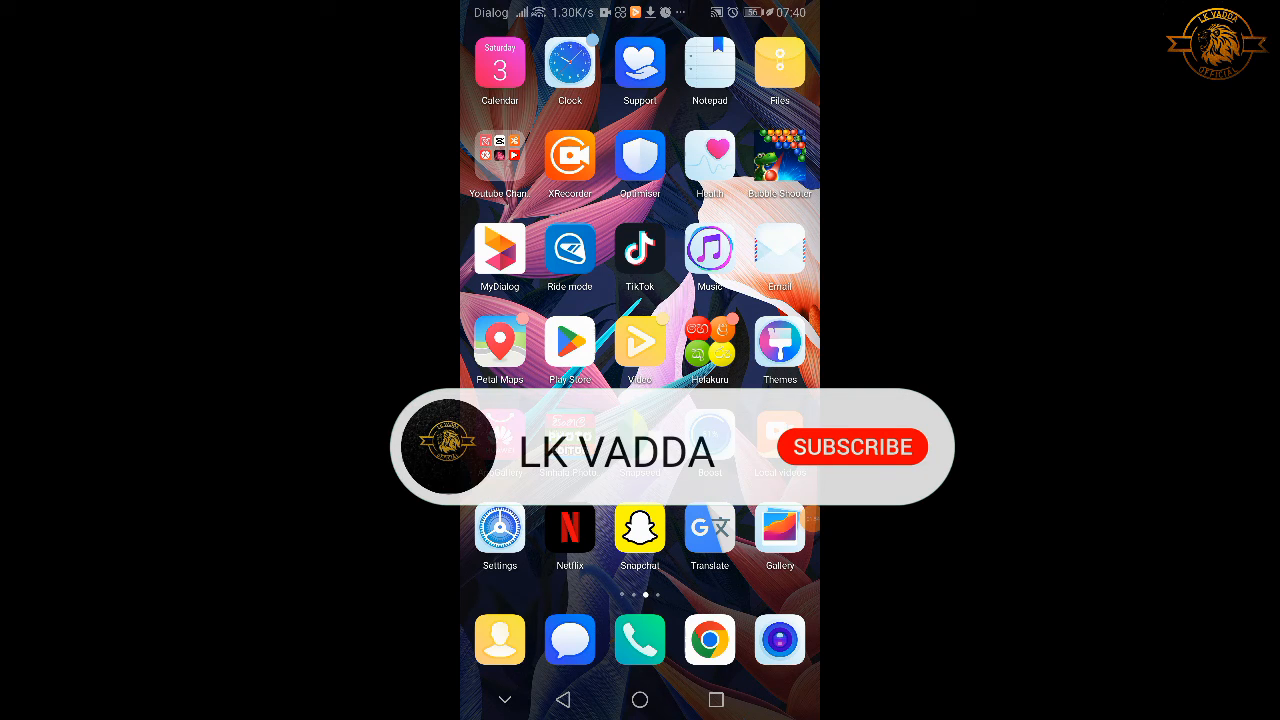
click(852, 448)
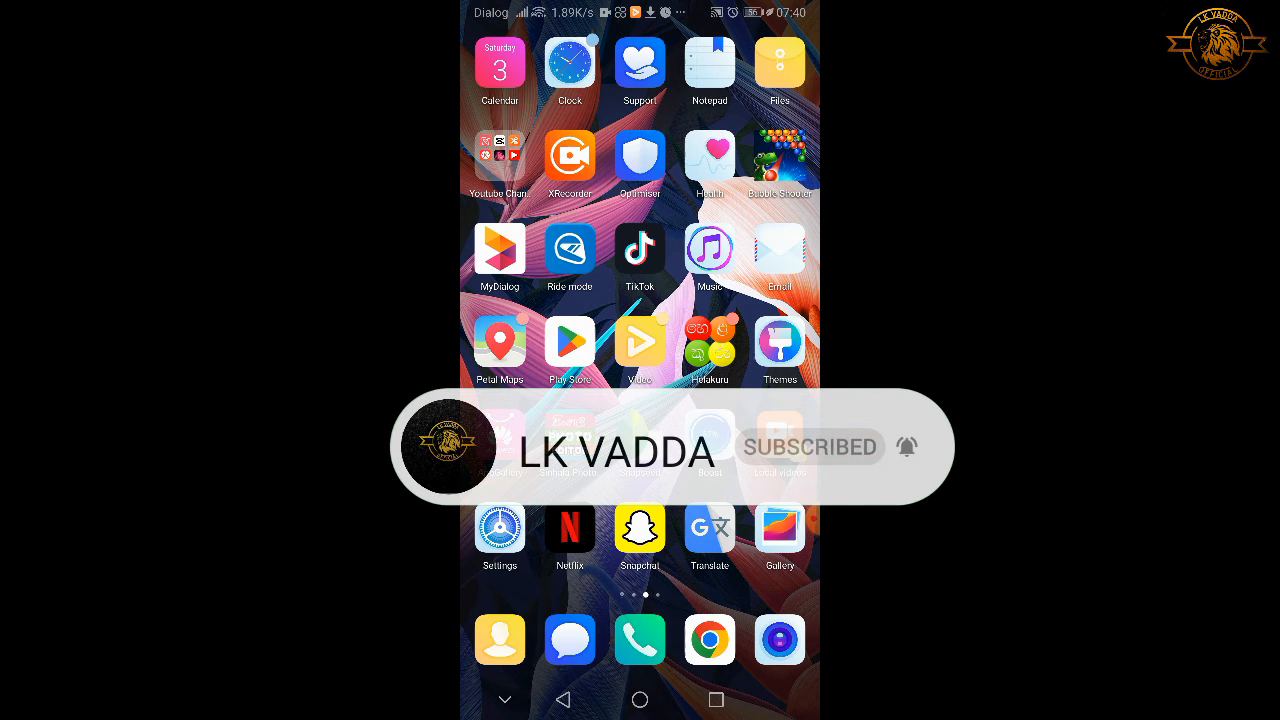